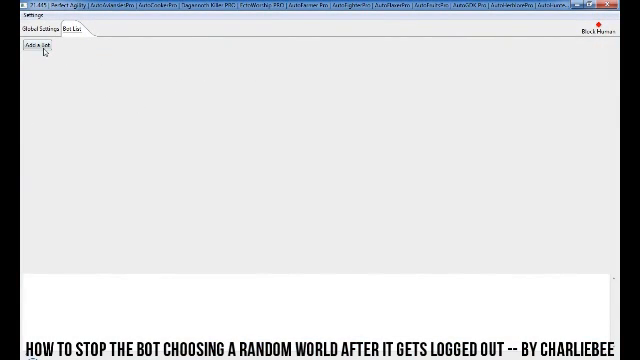
- Show the Properties window listing the bot's anti-random event handlers from Bot Settings
click(28, 48)
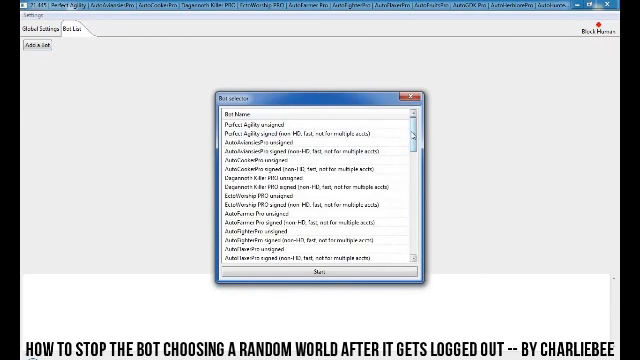
scroll(down, 3)
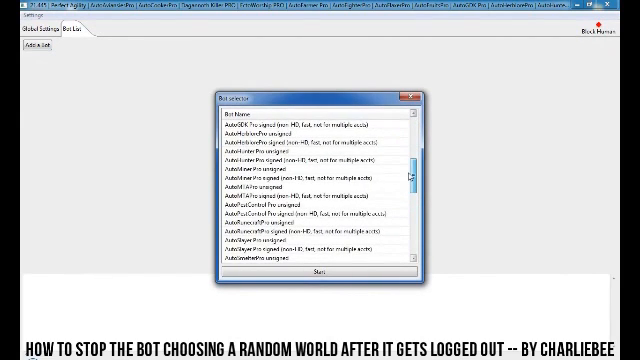
scroll(down, 3)
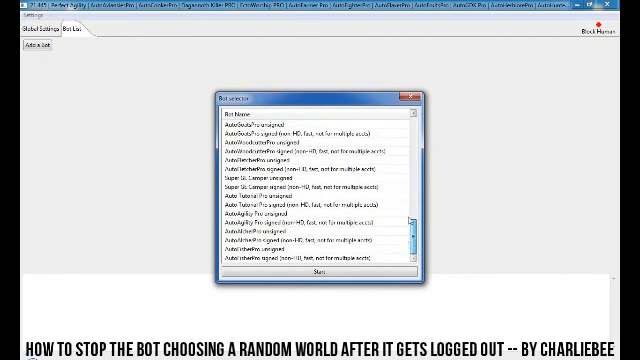